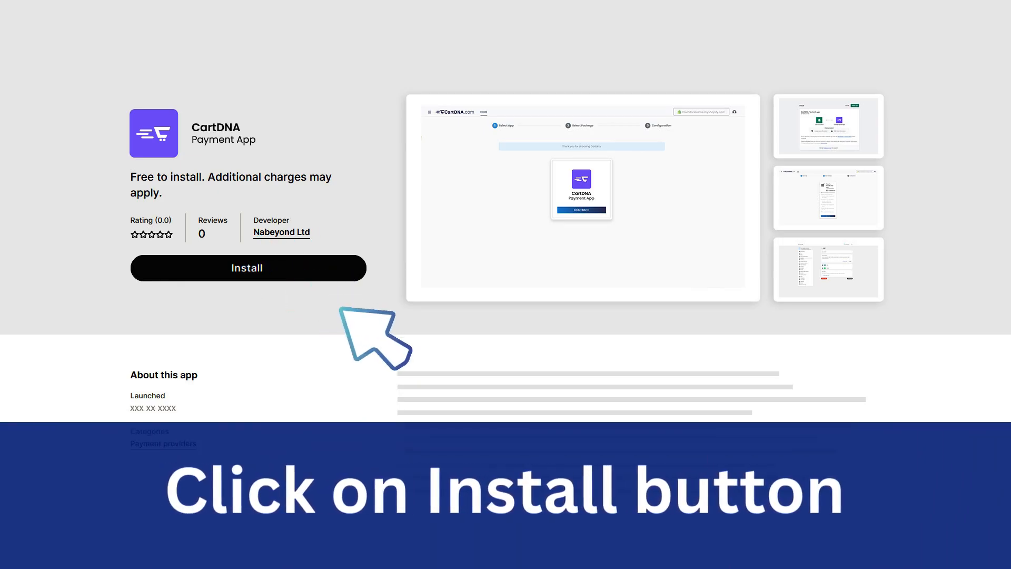
Step: Install the CartDNA Payment App on IdealCheckoutEUR, granting access to store information
left_click(247, 268)
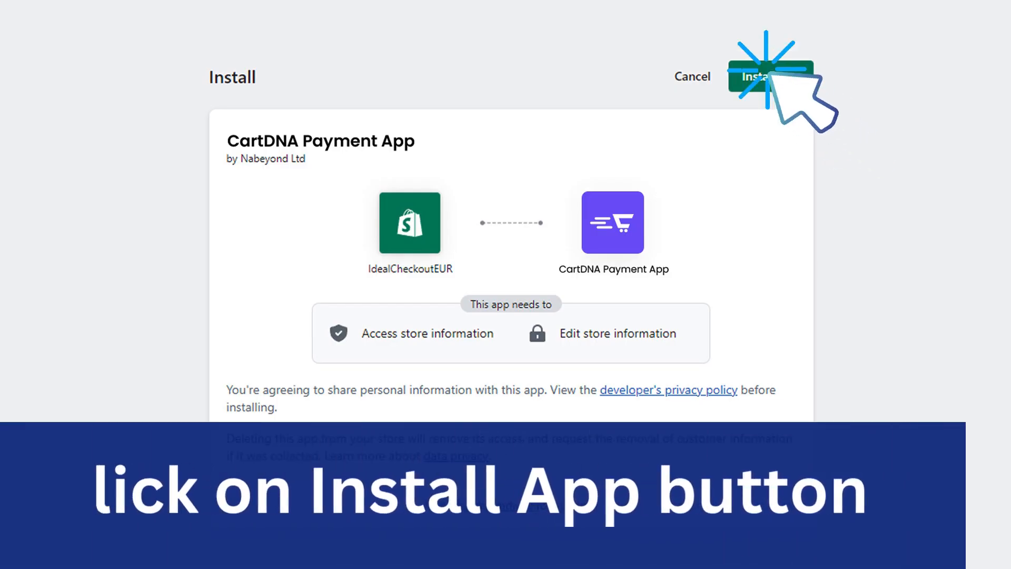
left_click(769, 76)
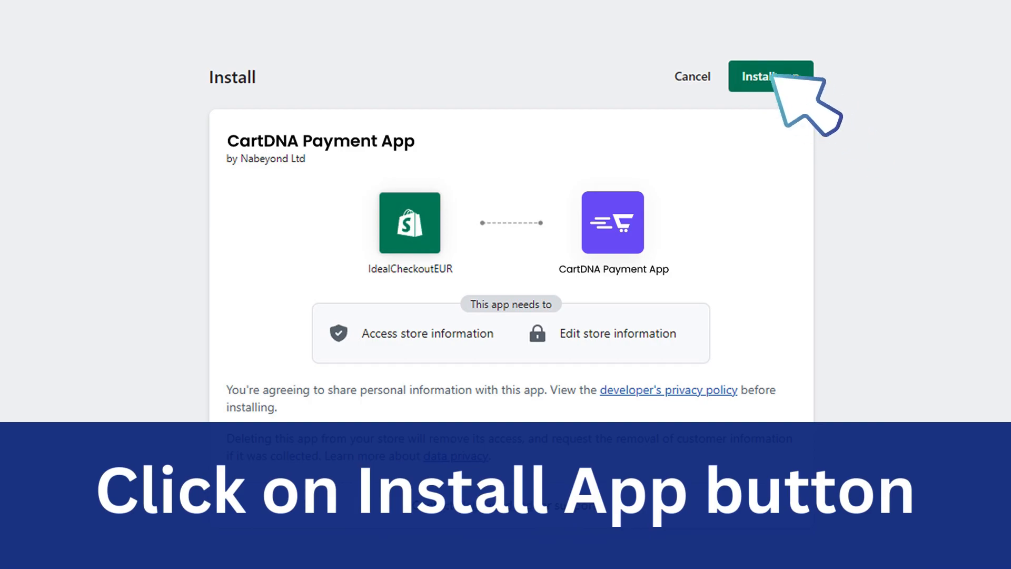
left_click(769, 76)
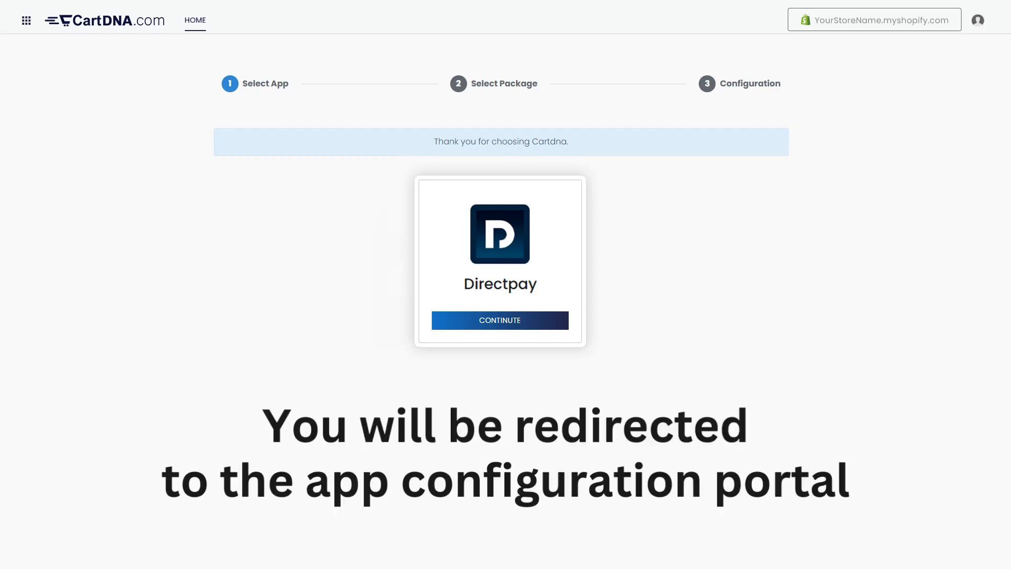
Step: Continue with Directpay as the chosen app to reach the package step
left_click(500, 321)
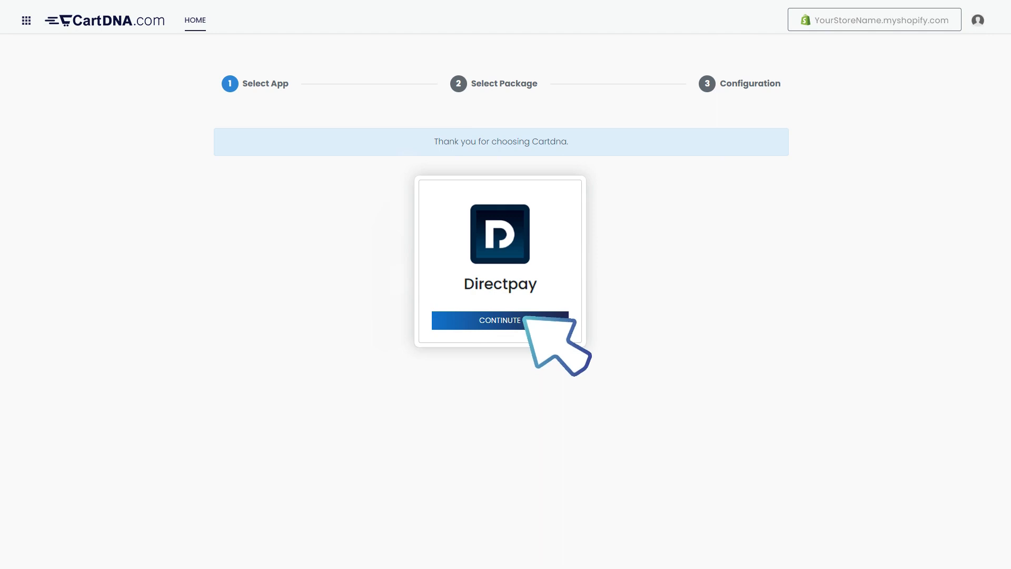
left_click(499, 321)
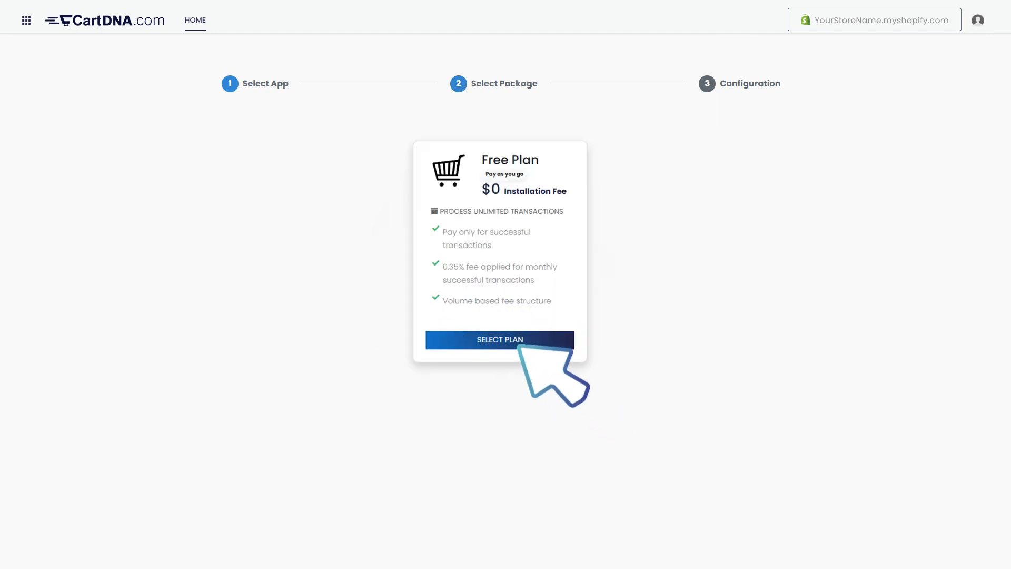
left_click(499, 339)
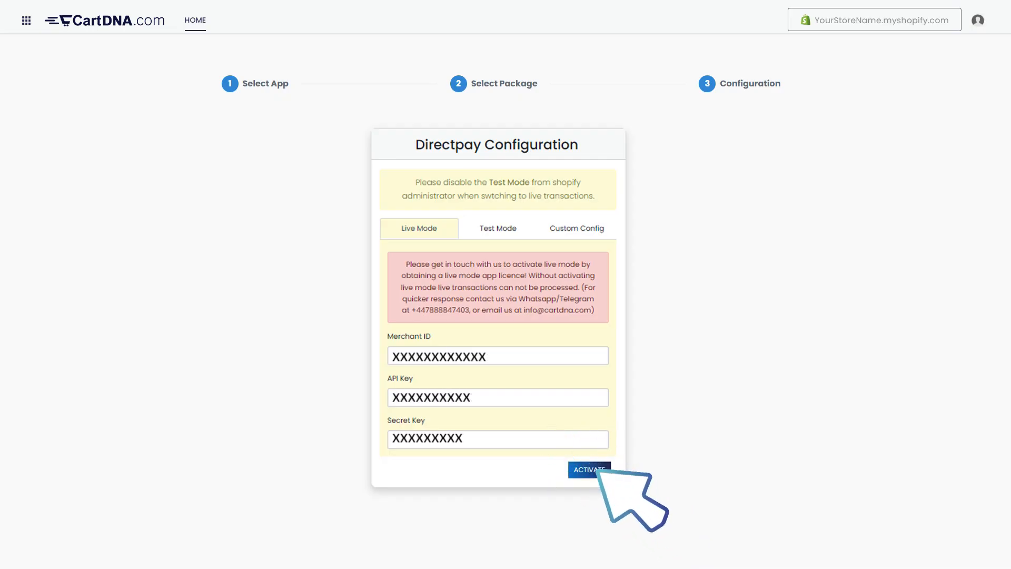
Step: Activate Directpay in Live Mode with the entered Merchant ID, API Key and Secret Key
left_click(588, 469)
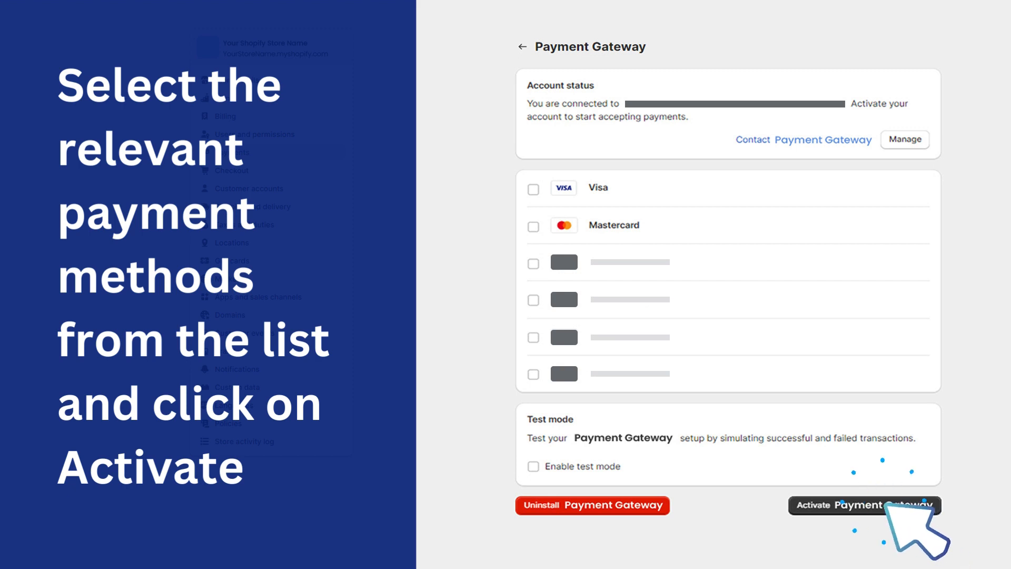
Step: Activate the payment gateway with Visa and Mastercard listed as payment methods
left_click(865, 505)
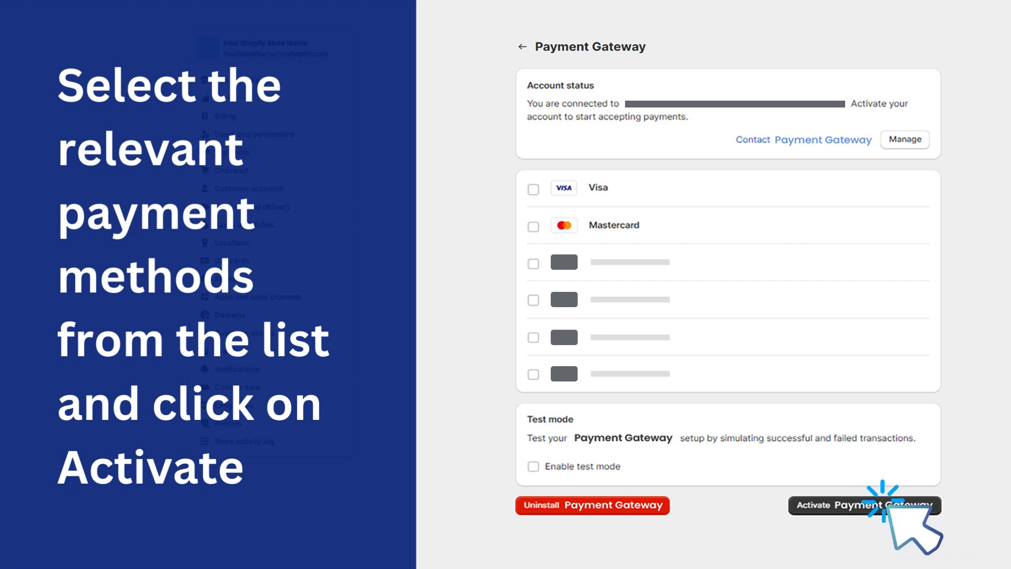